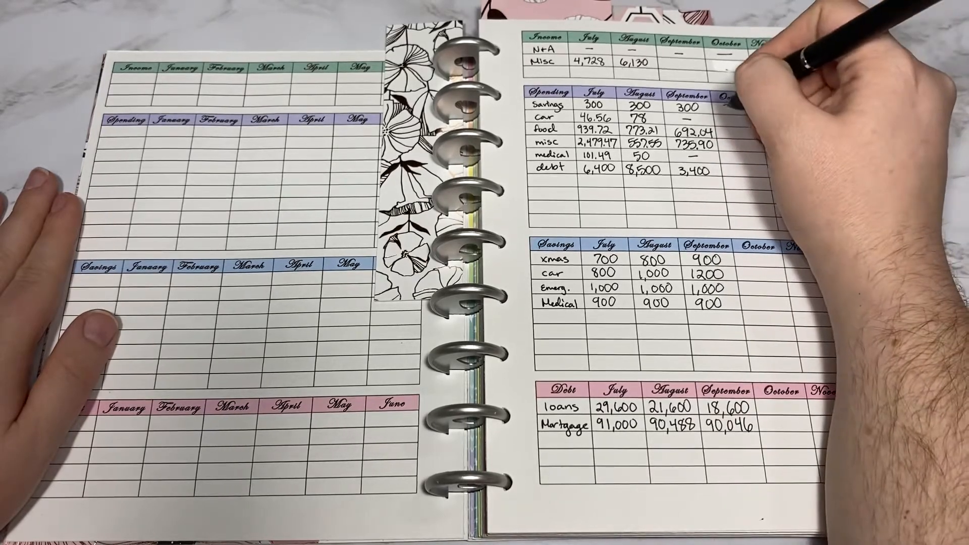
pyautogui.write('300')
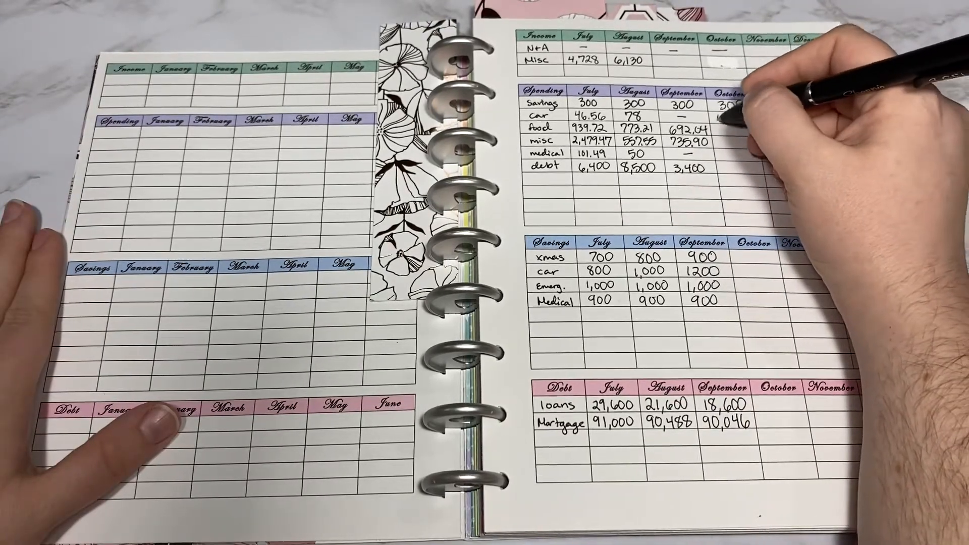
pyautogui.write('47.3')
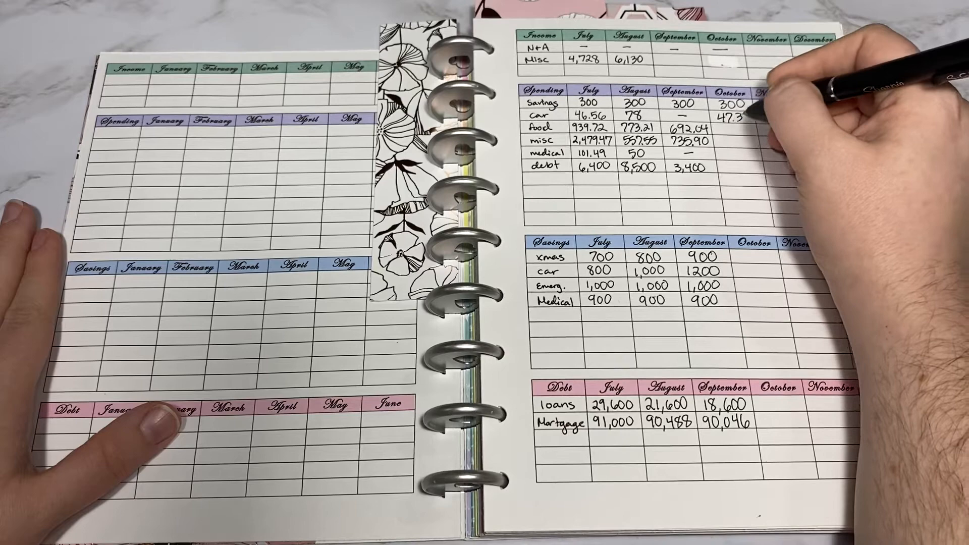
pyautogui.write('47.33')
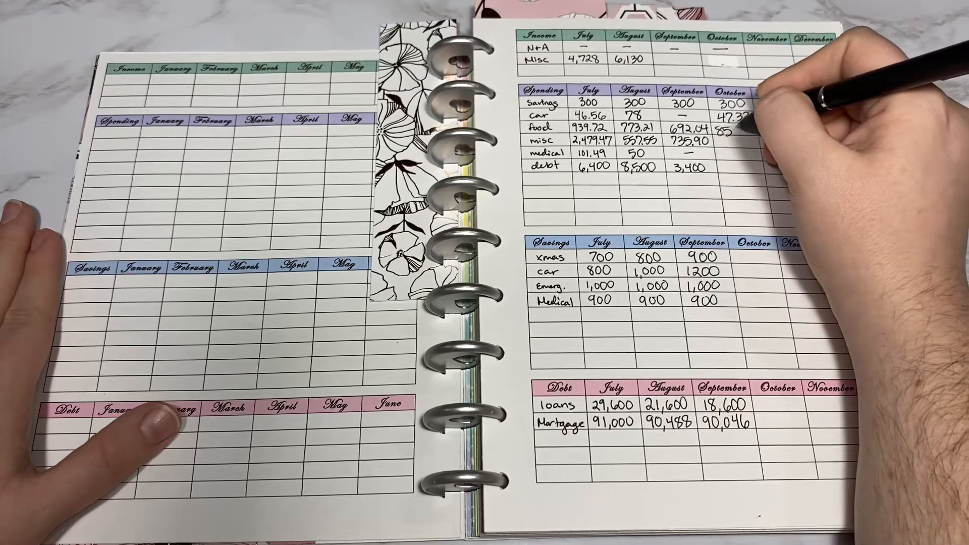
pyautogui.write('856.74')
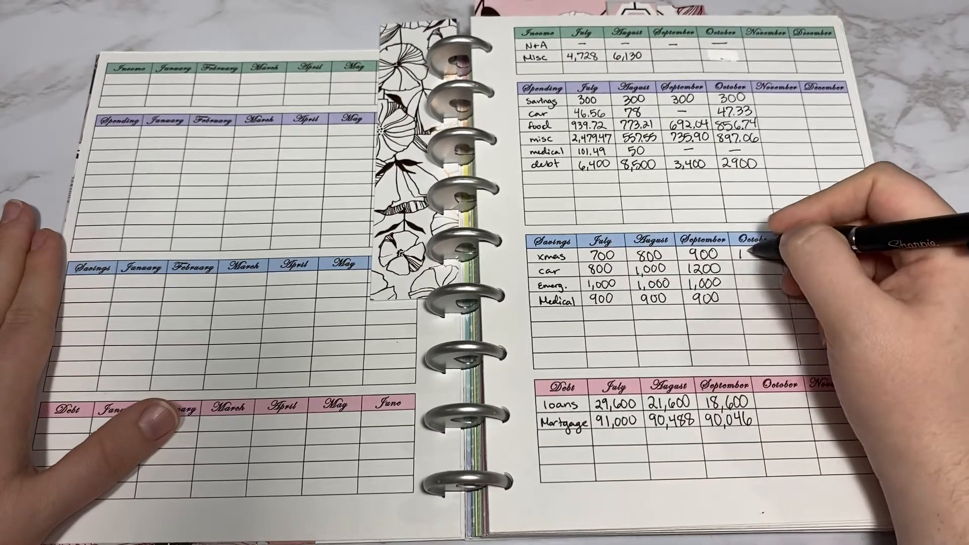
pyautogui.write('1000')
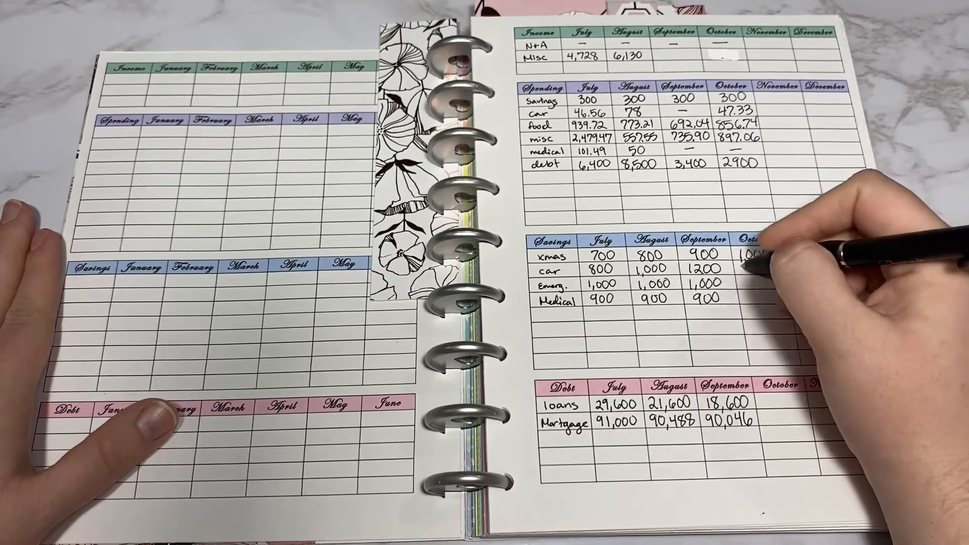
pyautogui.write('1,400')
pyautogui.click(764, 283)
pyautogui.write('1,000')
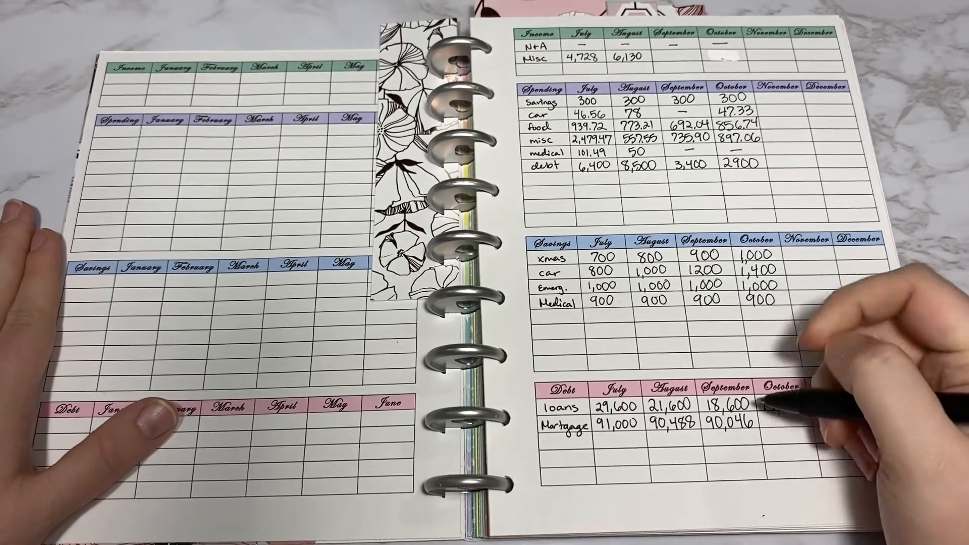
pyautogui.write('15,700')
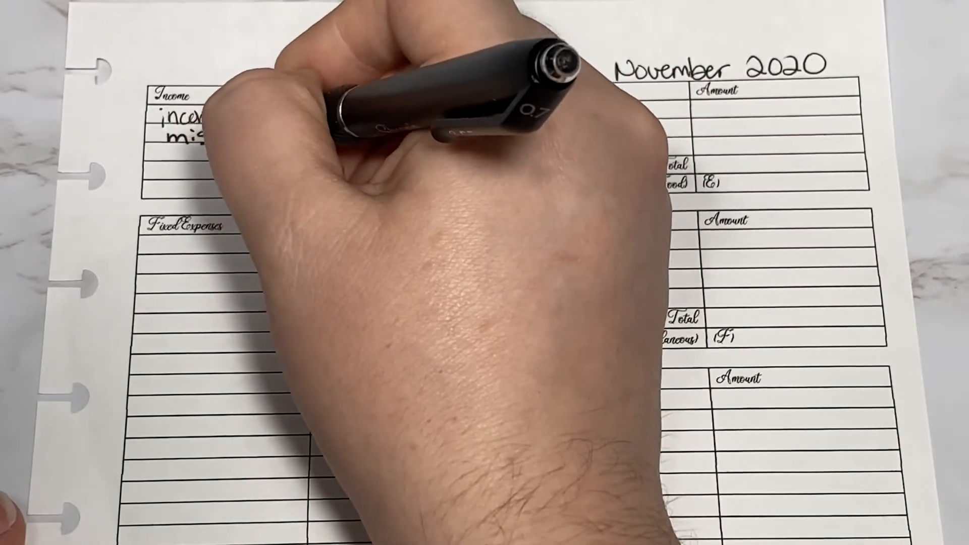
pyautogui.write('5355.89')
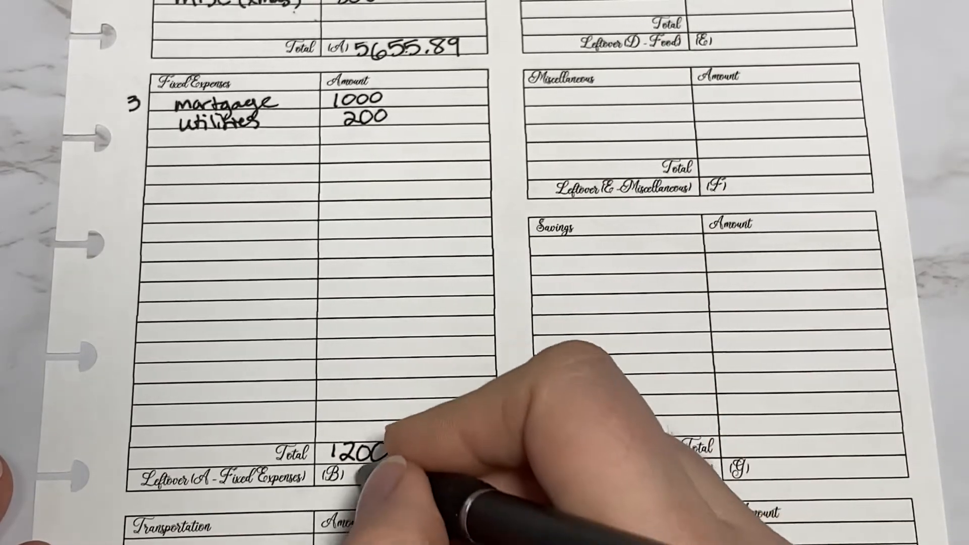
pyautogui.write('455')
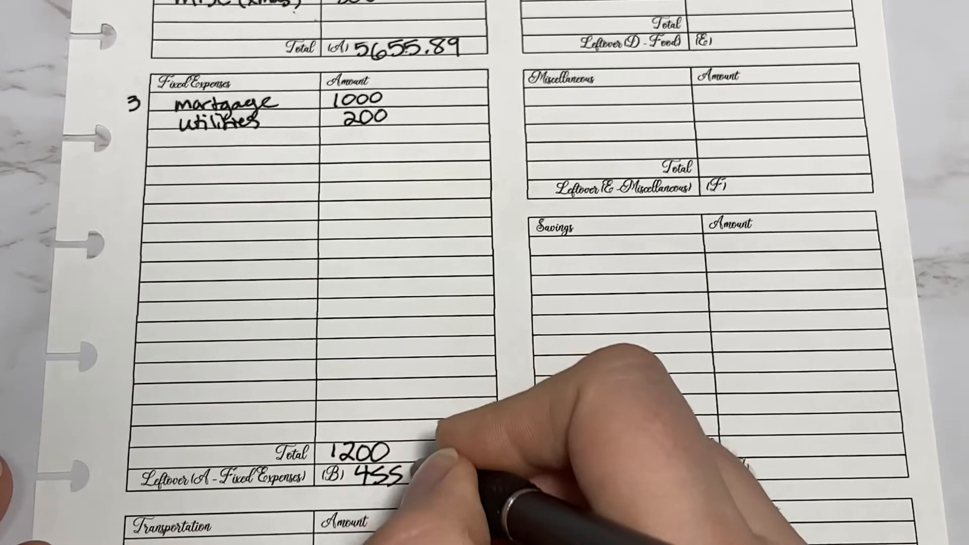
pyautogui.write('4555.89')
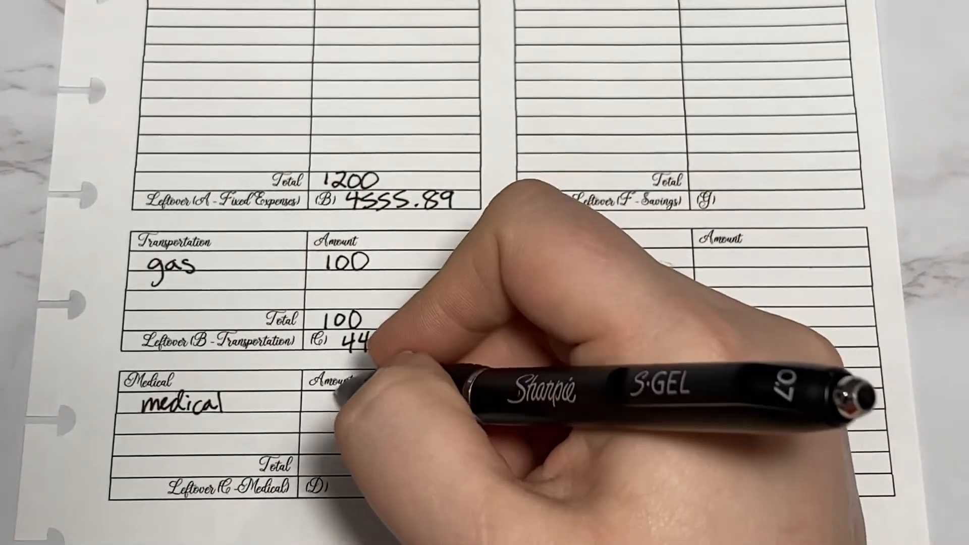
pyautogui.write('5x150)')
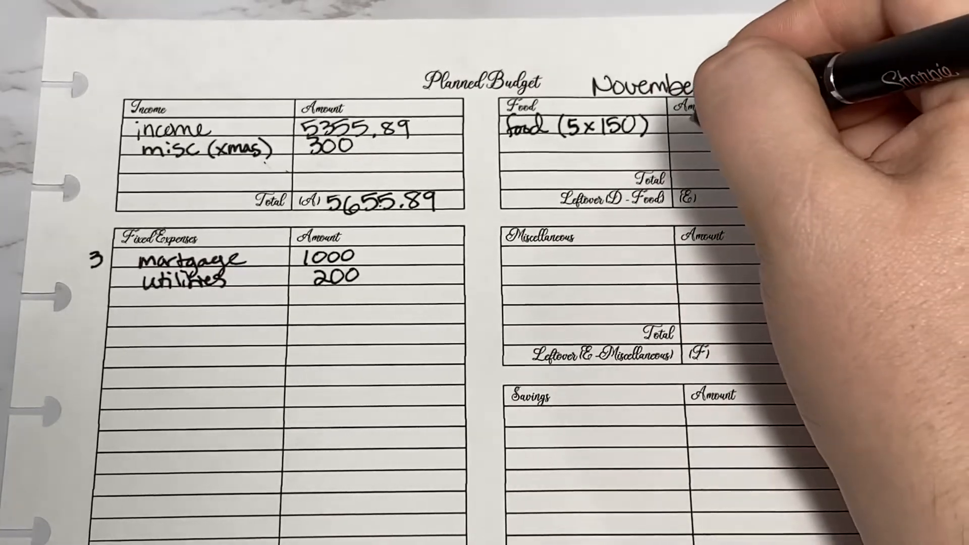
pyautogui.write('750')
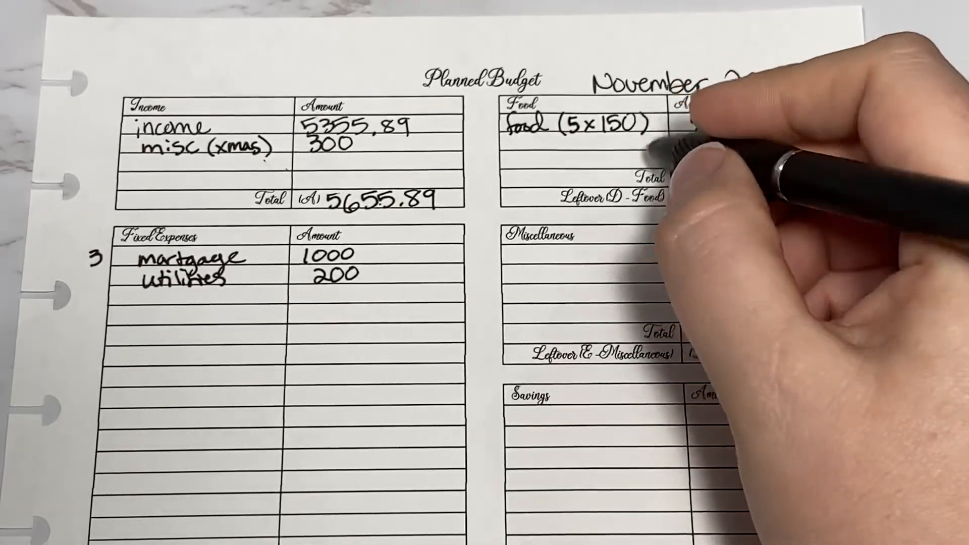
pyautogui.write('750')
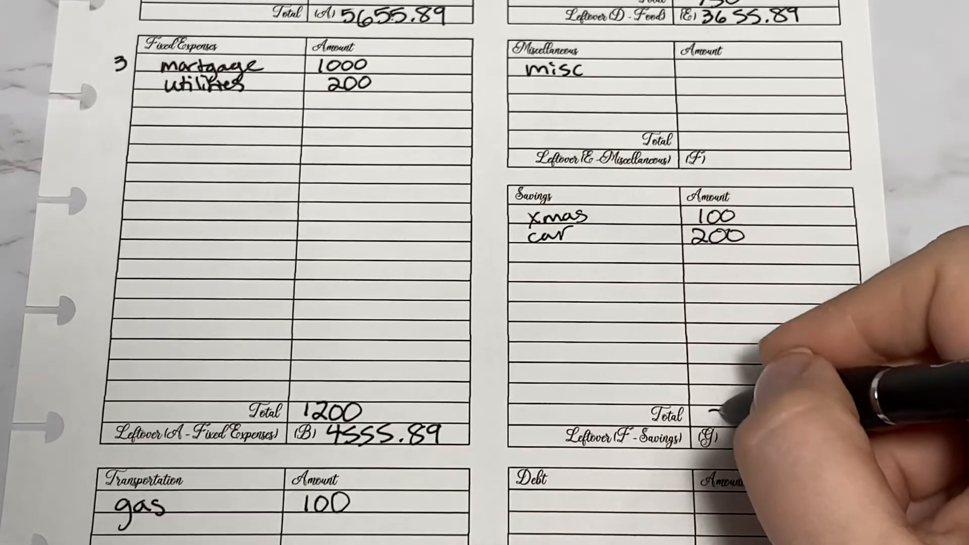
pyautogui.write('300')
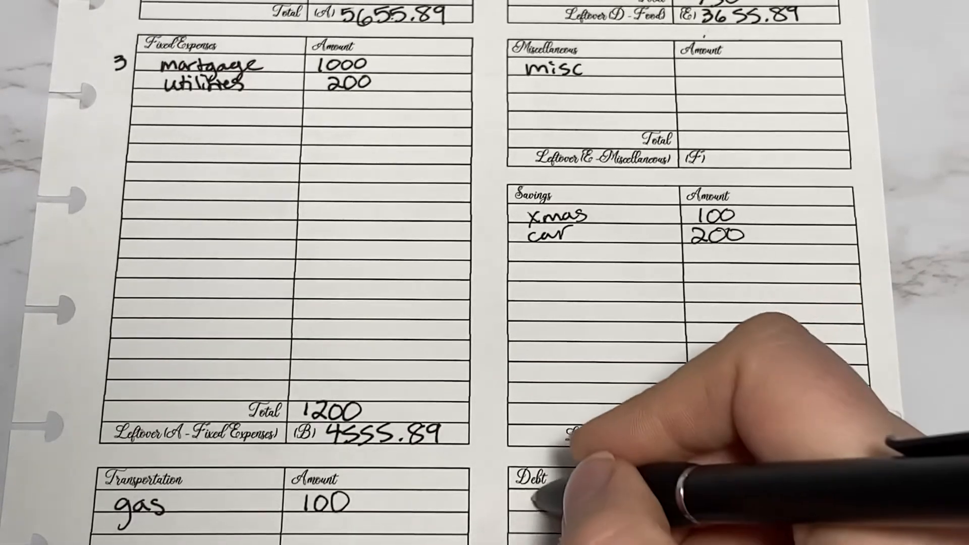
pyautogui.write('loans')
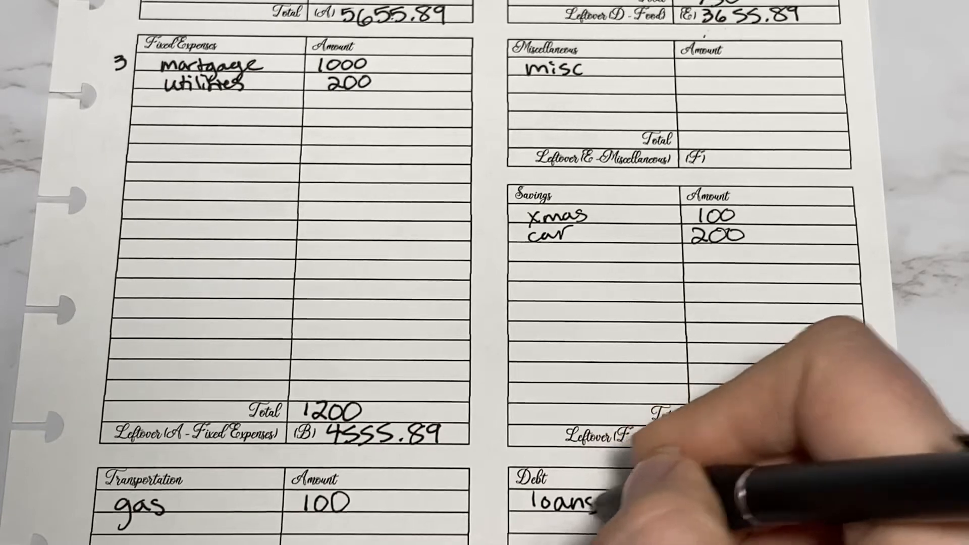
pyautogui.write('300')
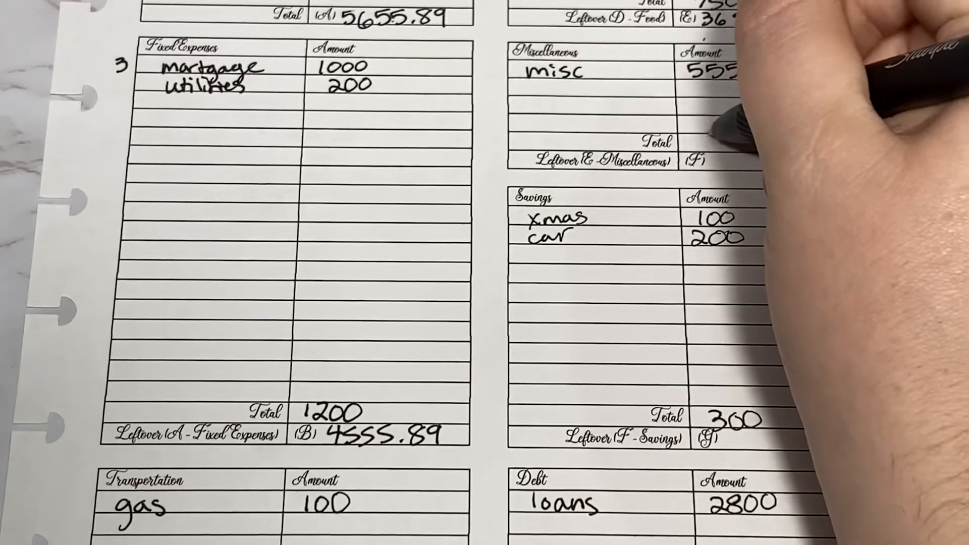
pyautogui.write('555')
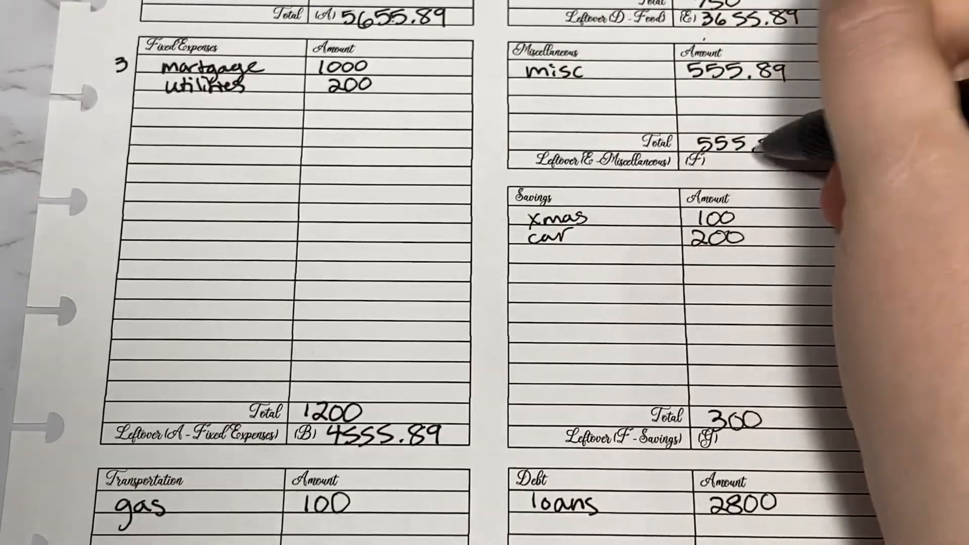
pyautogui.write('3100')
pyautogui.click(761, 438)
pyautogui.write('2800')
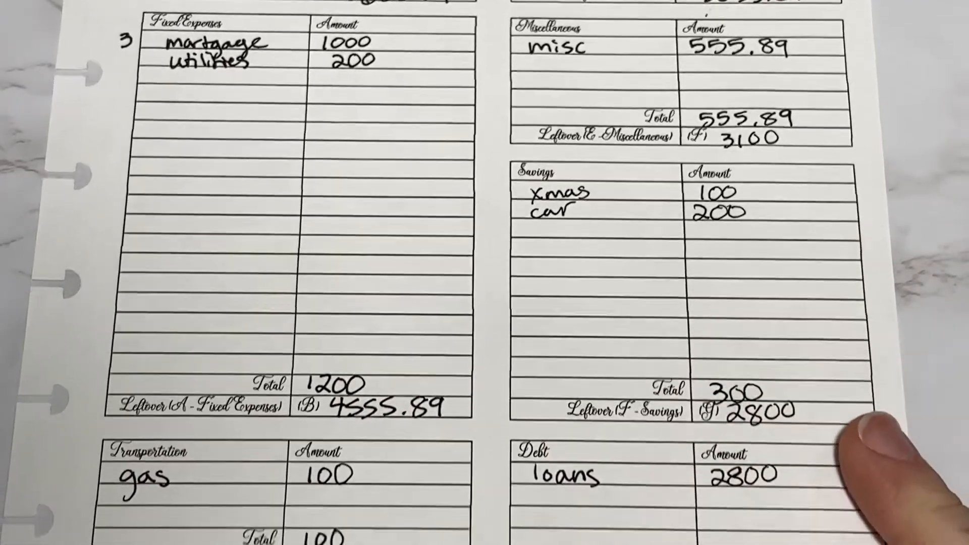
pyautogui.scroll(-3)
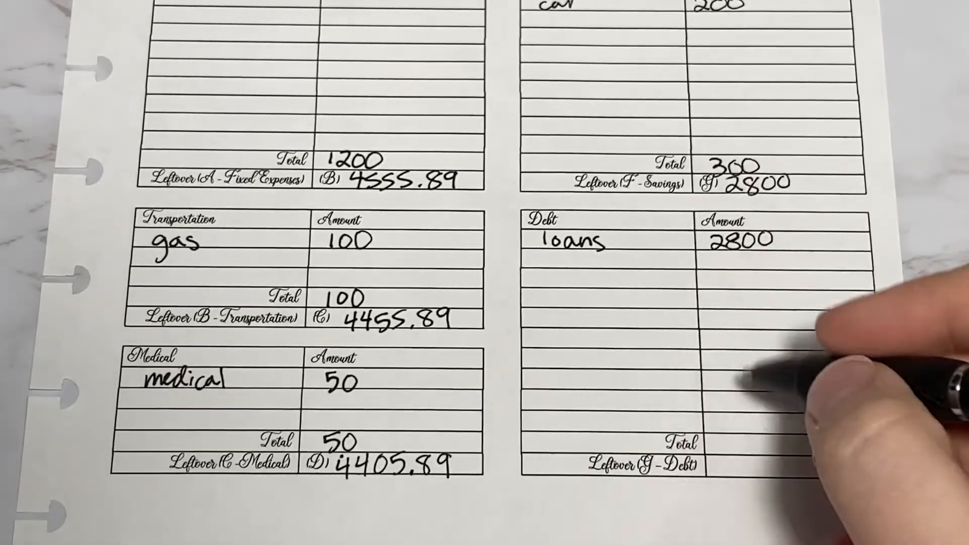
pyautogui.write('2800')
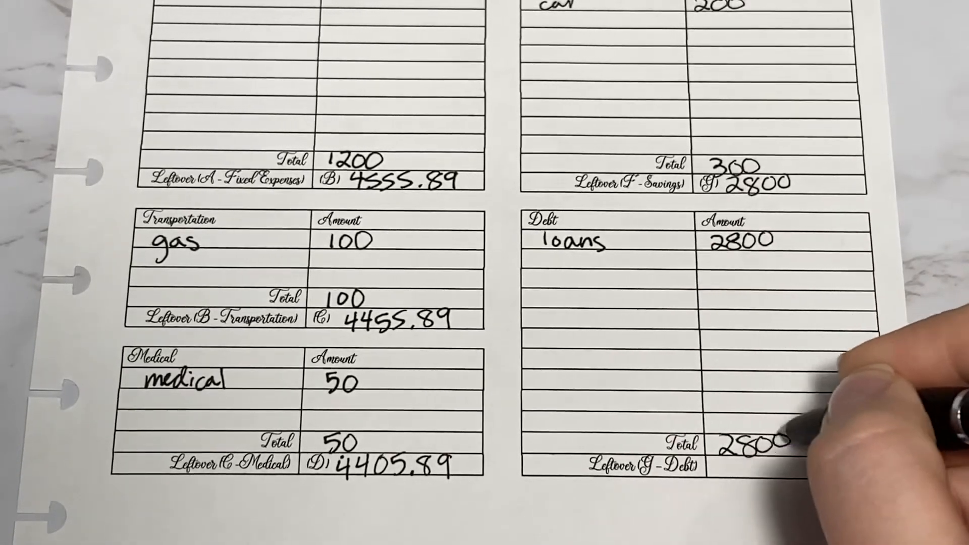
pyautogui.write('0')
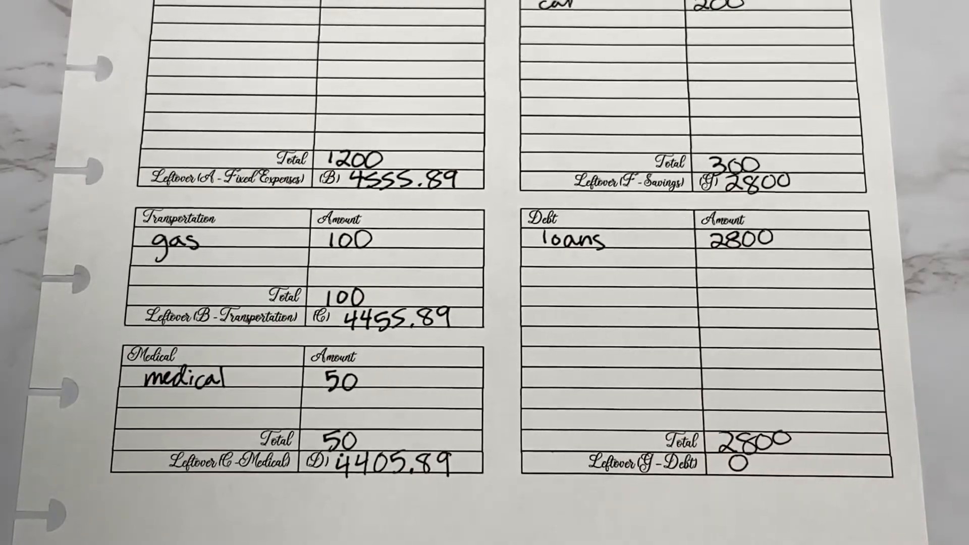